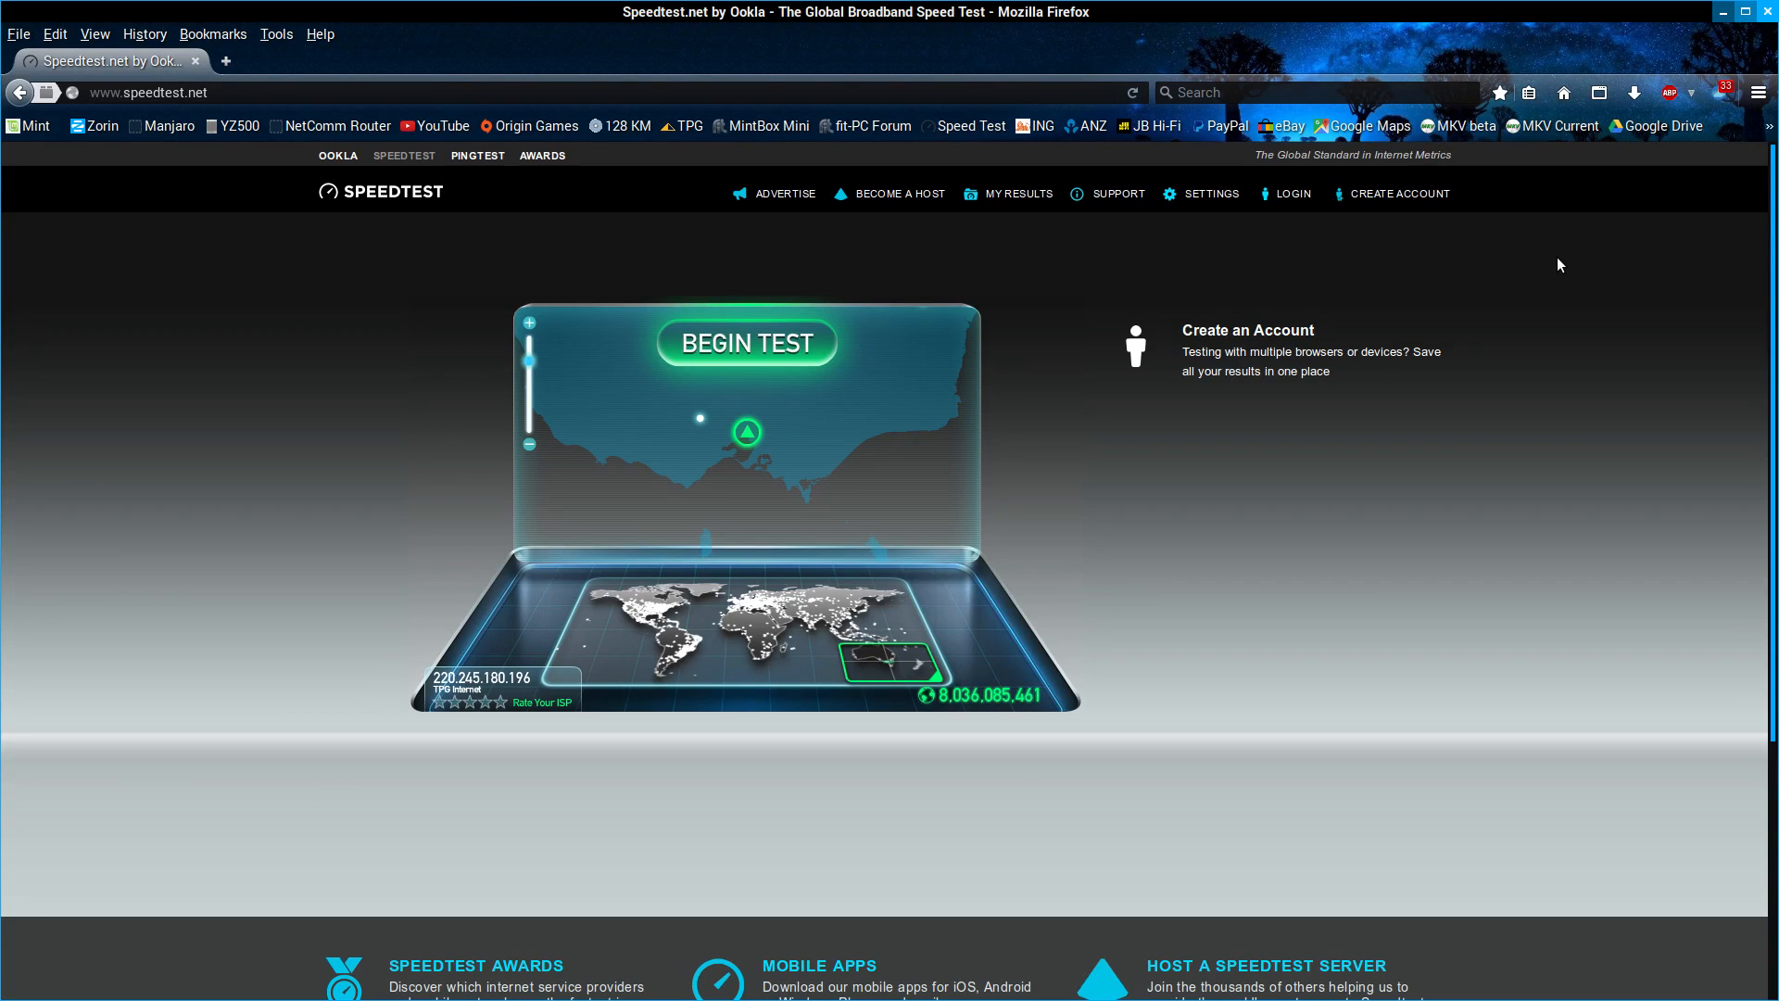
mouse_move(1322, 285)
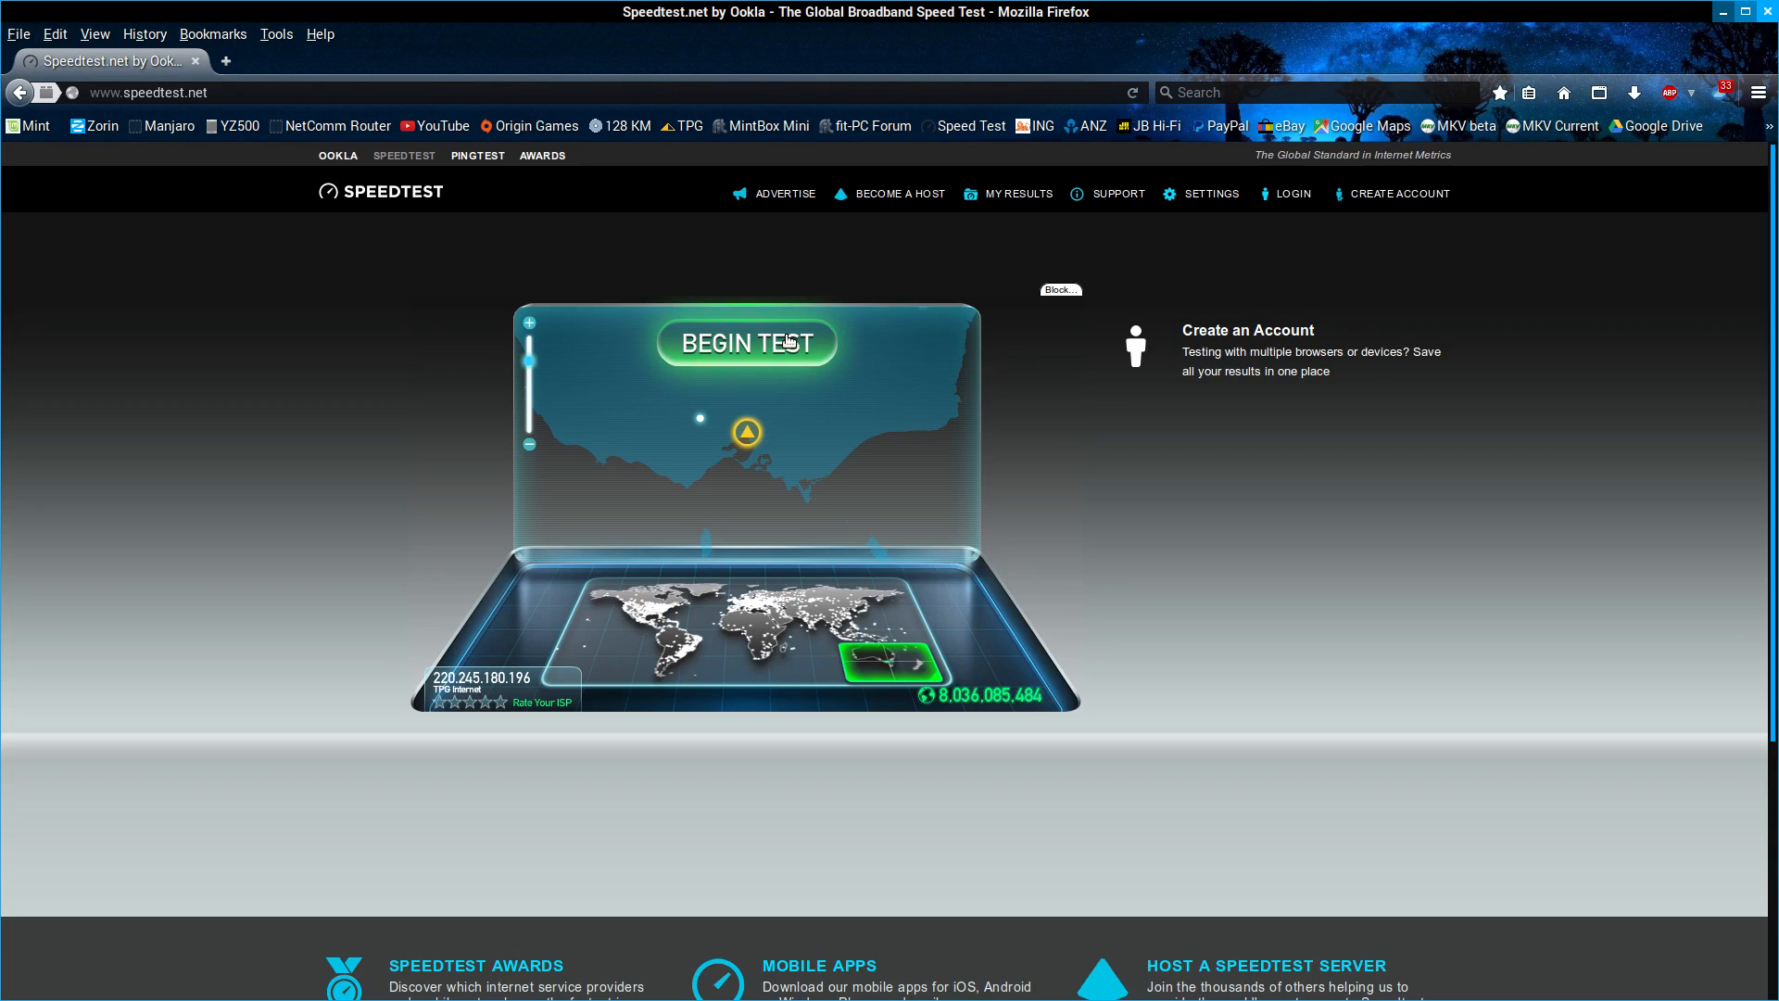
mouse_move(746, 341)
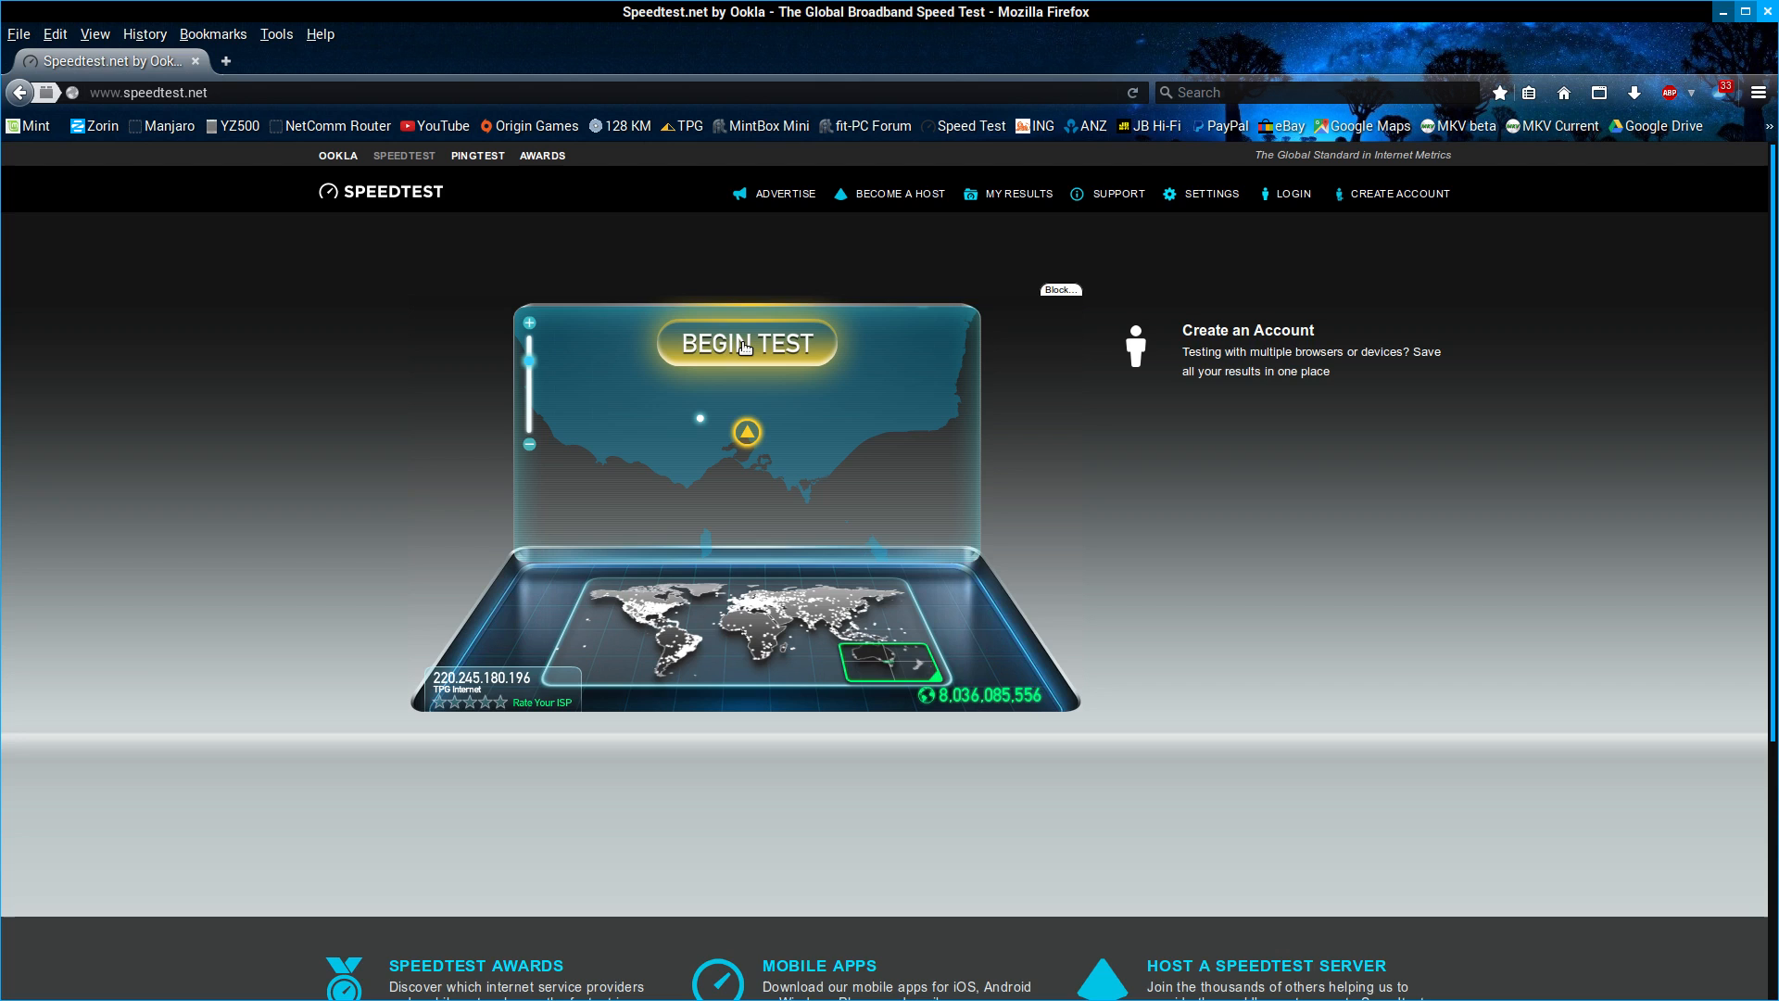
- Start a speed test against the Melbourne server, measuring ping, download and upload
click(747, 343)
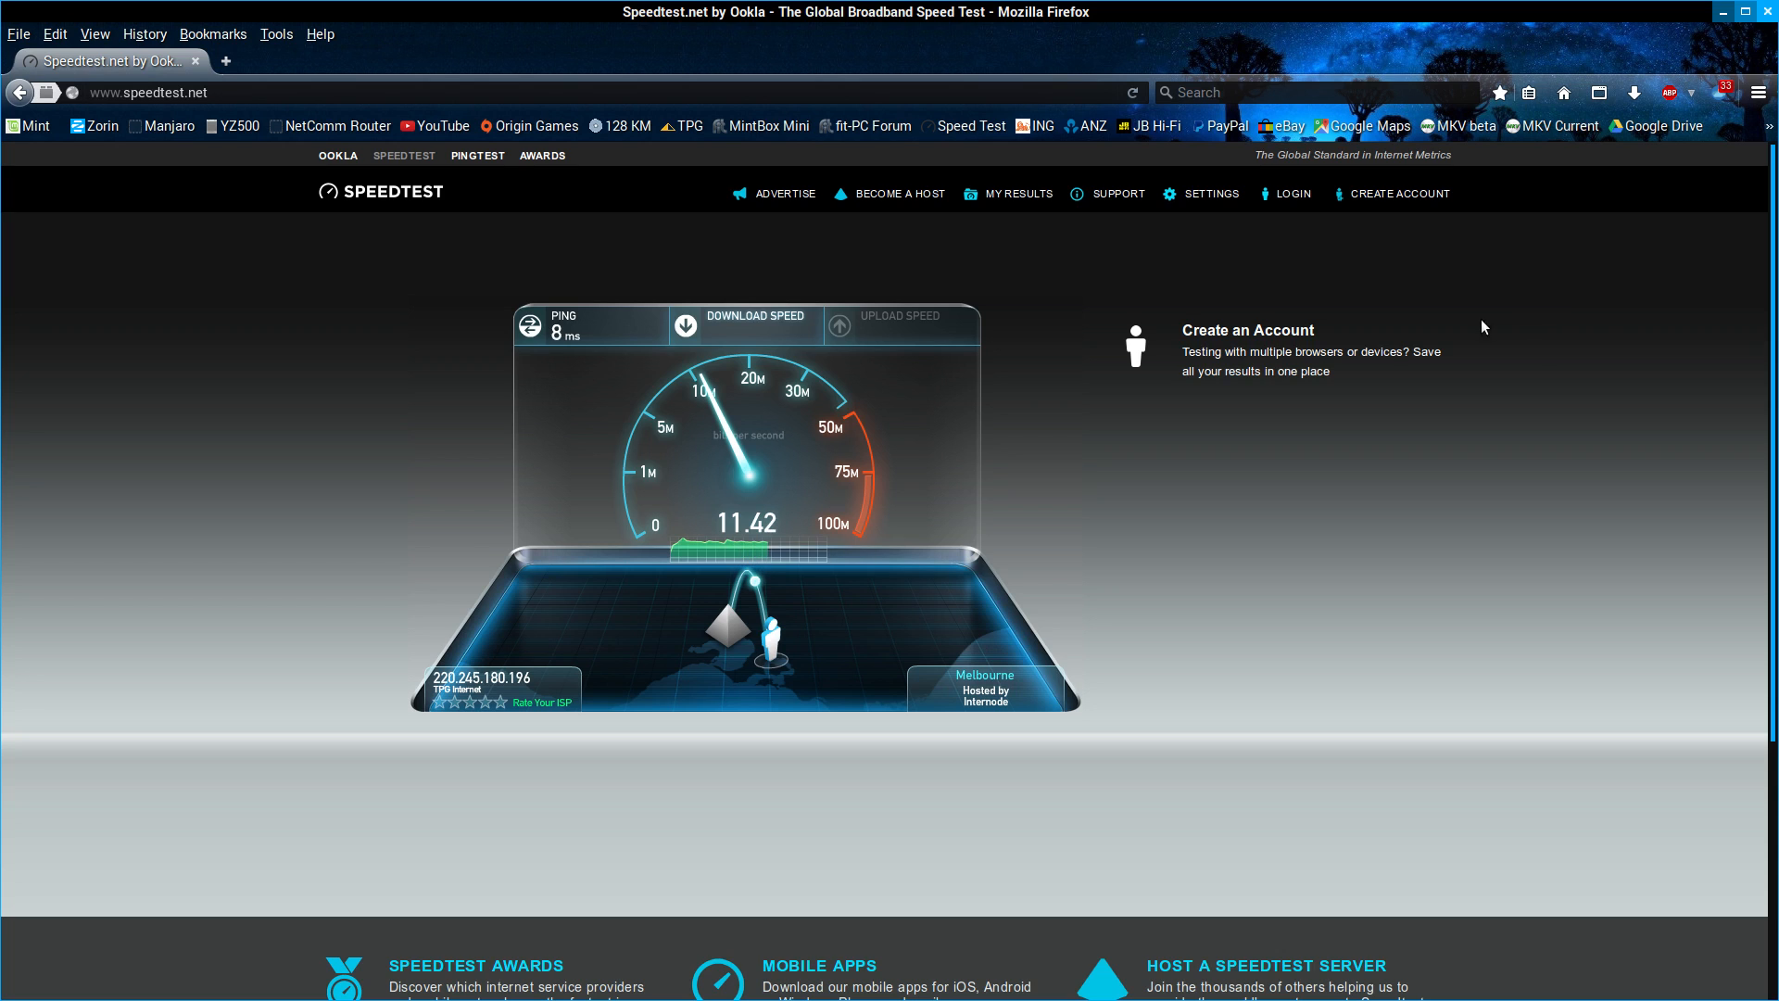
mouse_move(1348, 561)
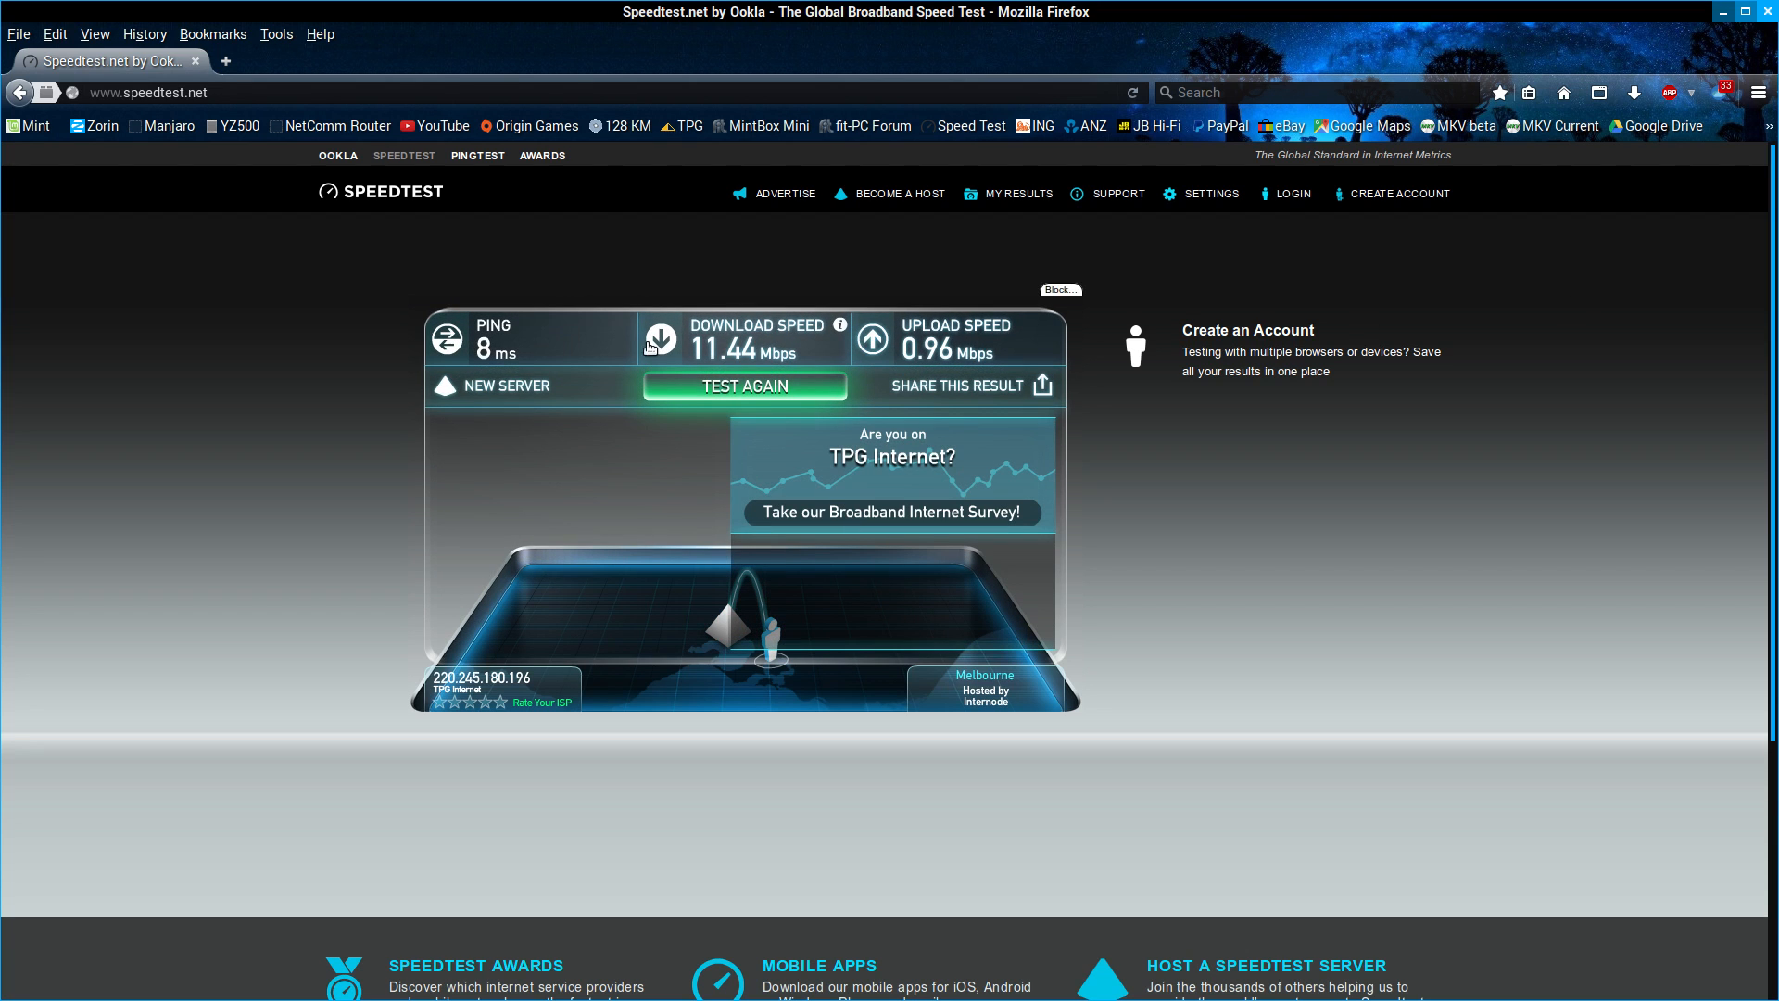
mouse_move(996, 344)
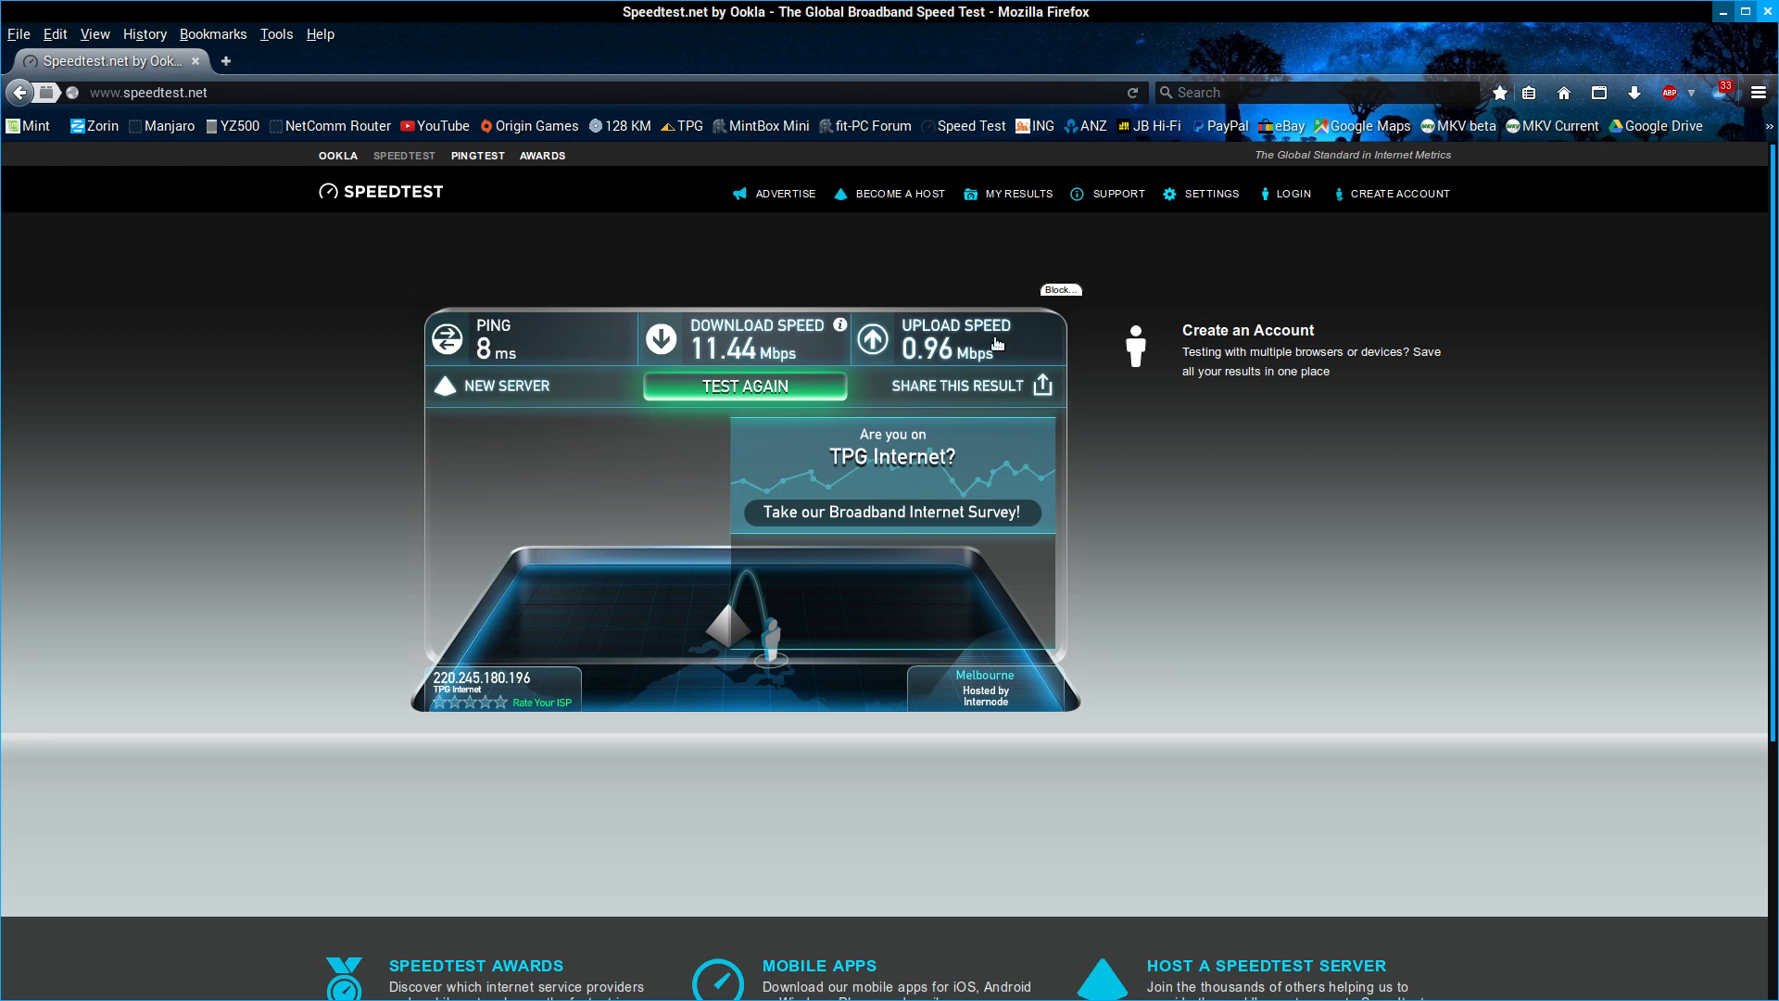
mouse_move(1527, 349)
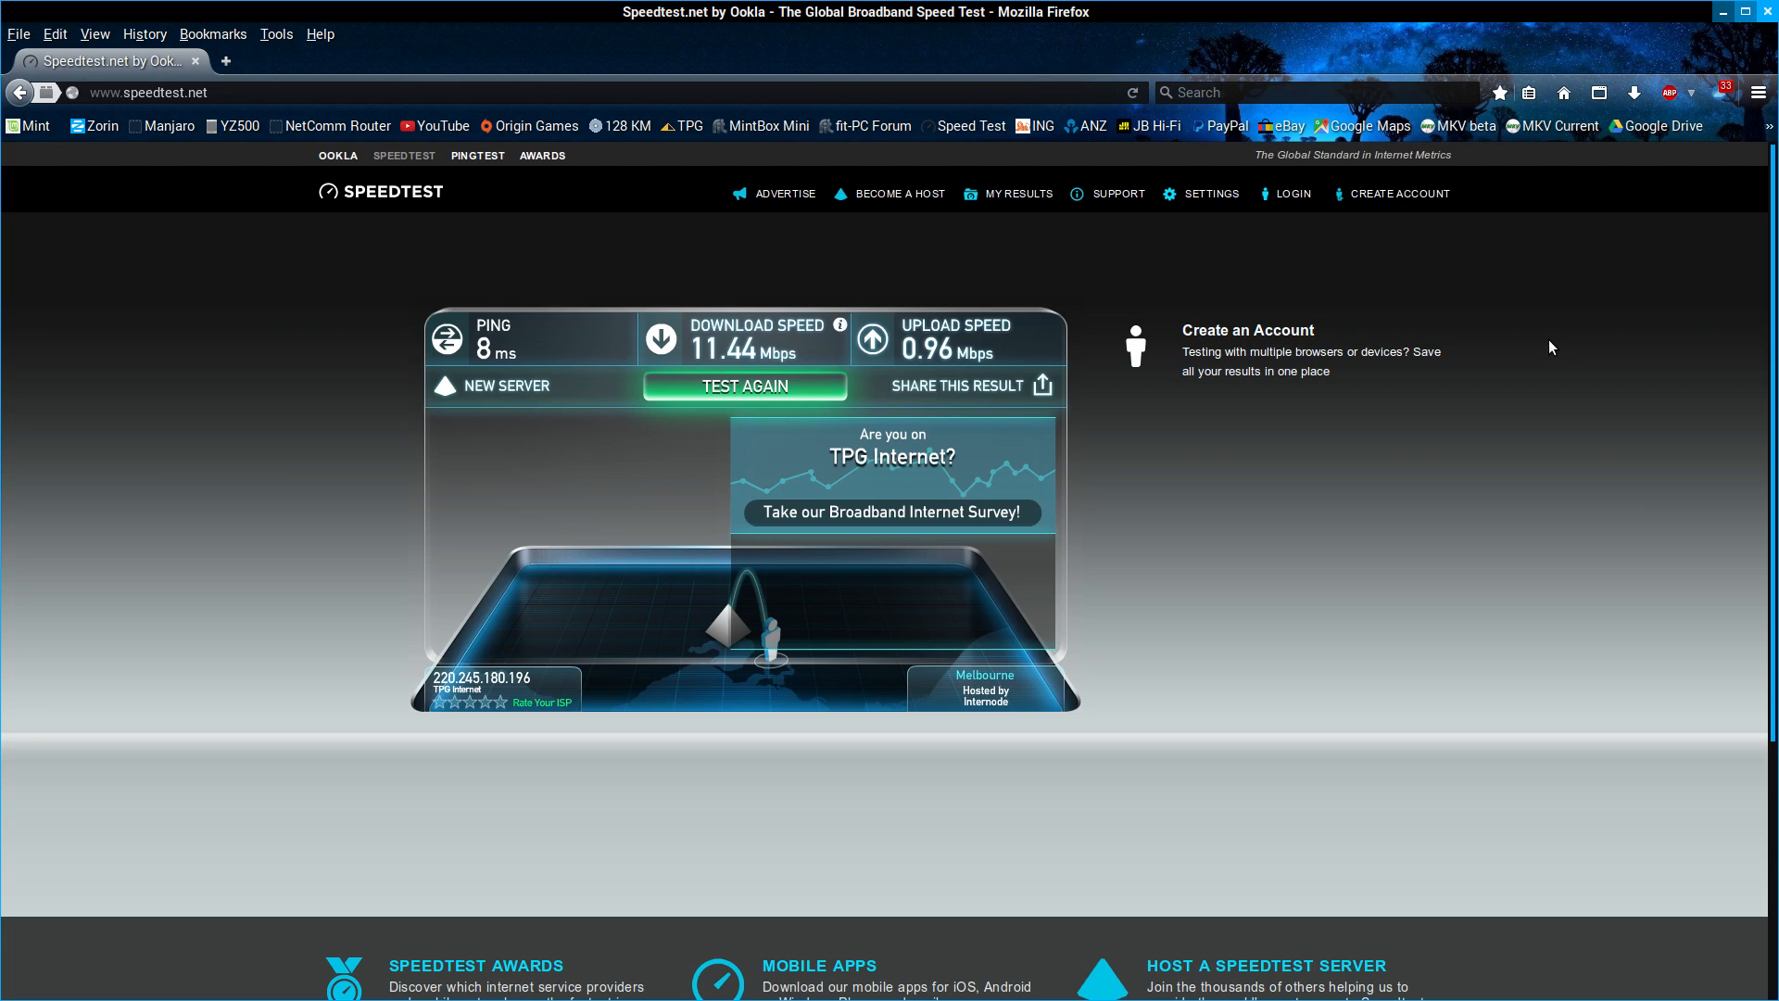
mouse_move(908, 276)
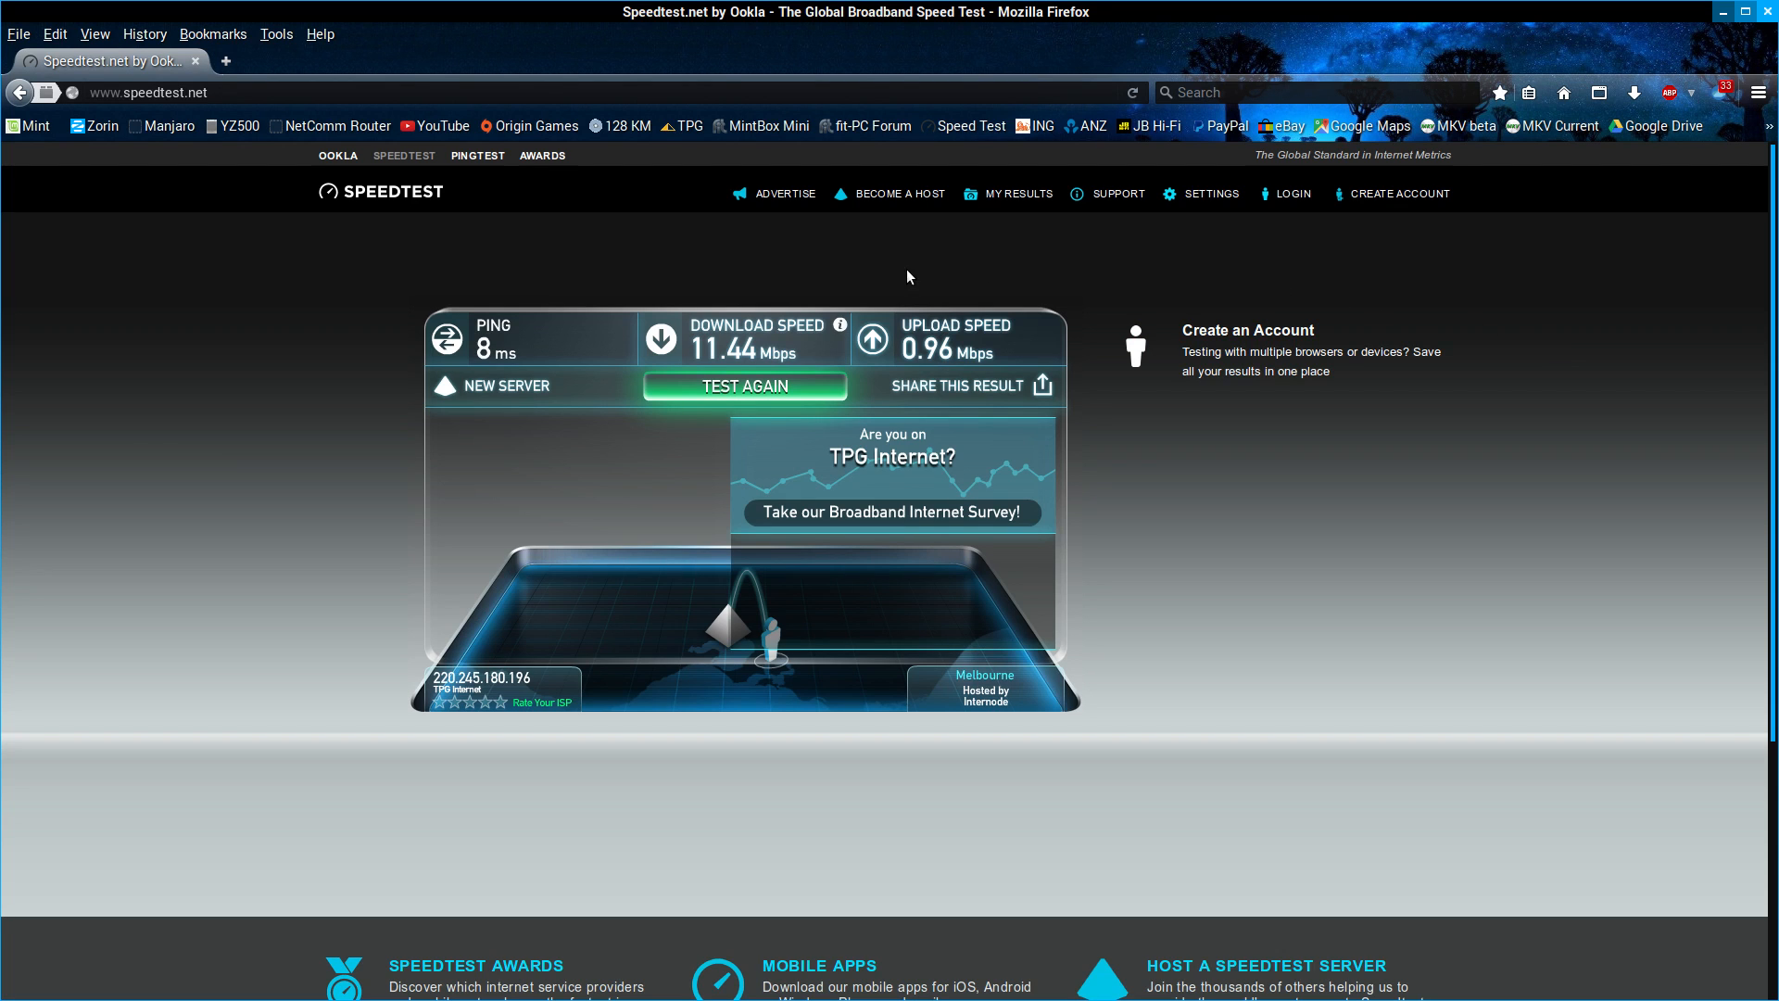
mouse_move(1121, 263)
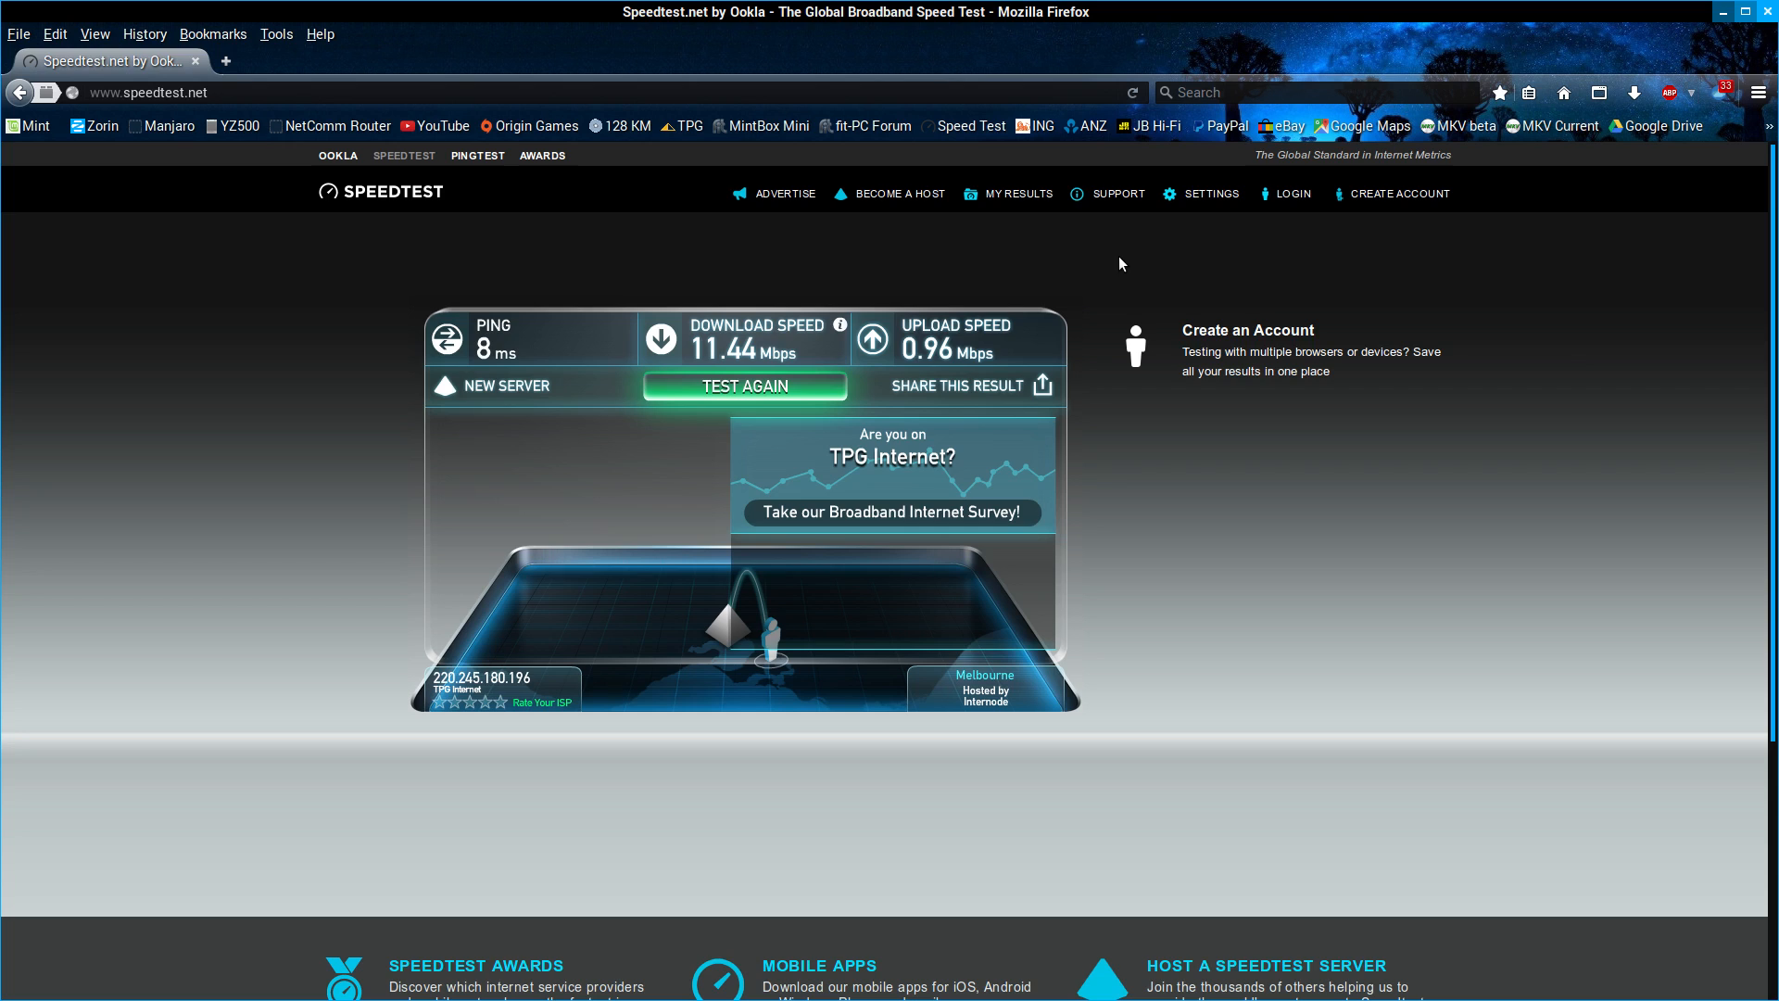